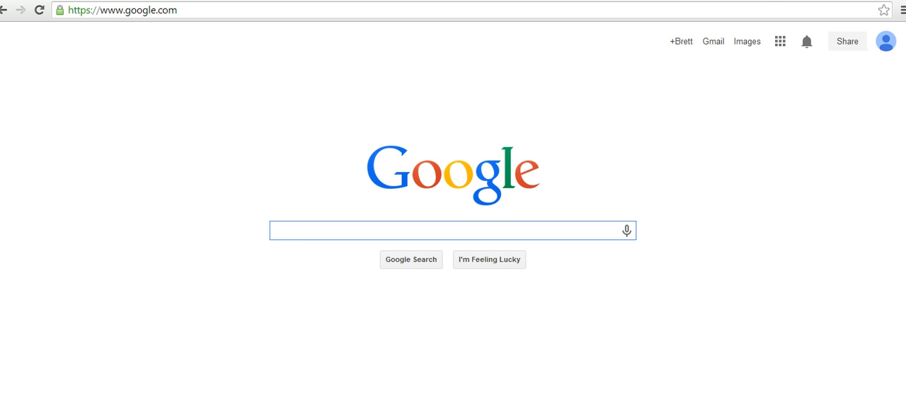
Navigate the browser to developers.facebook.com from the Google home page
left_click(452, 230)
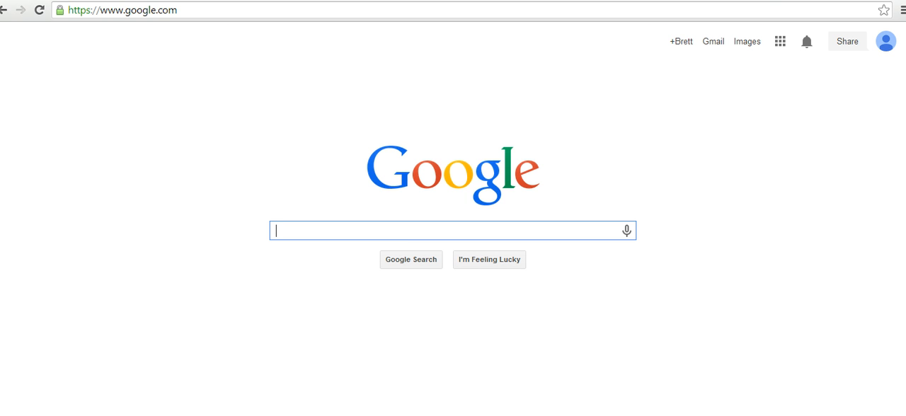
left_click(120, 10)
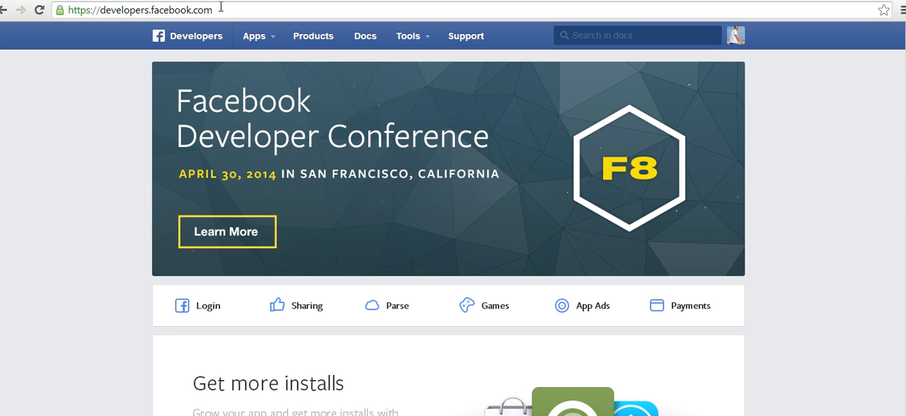
mouse_move(292, 52)
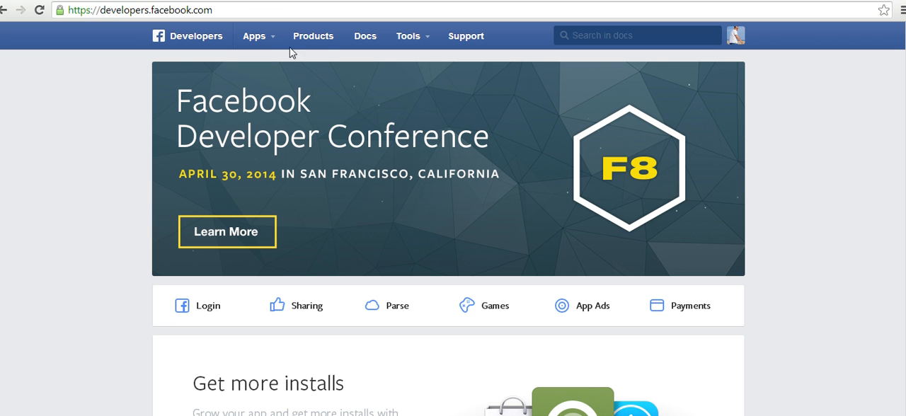
Start a new app from the Apps menu so the Create a New App form appears
left_click(258, 35)
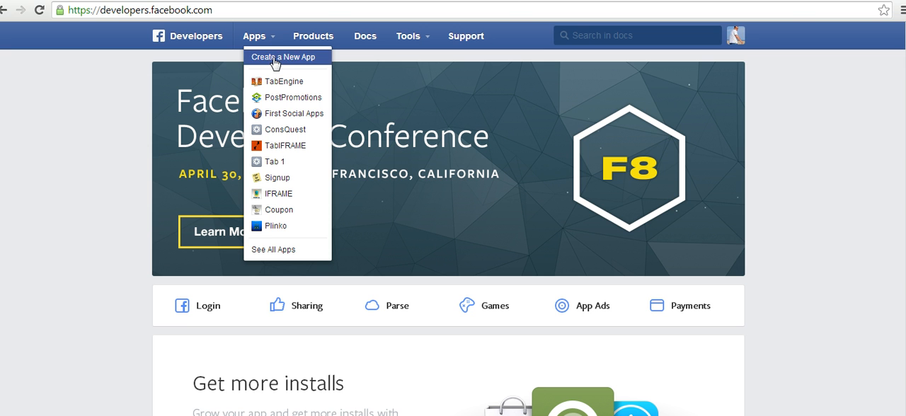
left_click(285, 57)
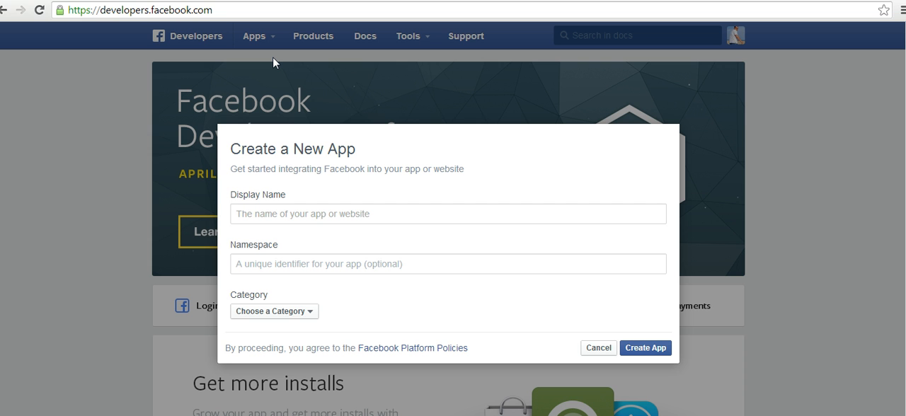
Create the app with display name 'Bretts Signup' in the Apps for Pages category
left_click(448, 214)
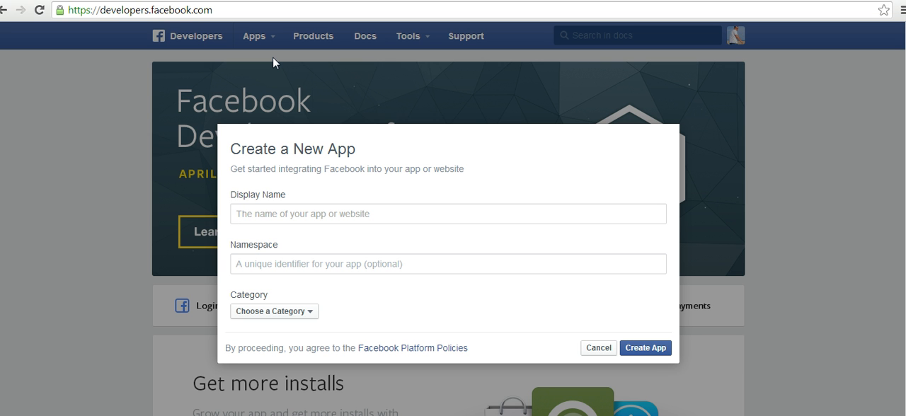
left_click(447, 214)
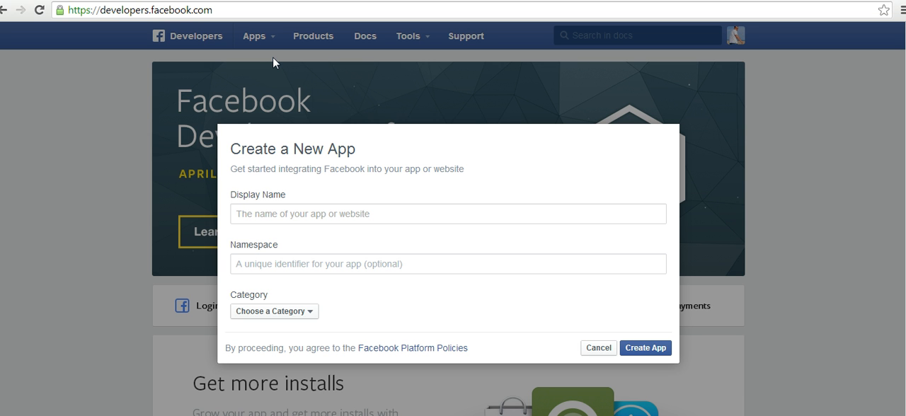
left_click(448, 214)
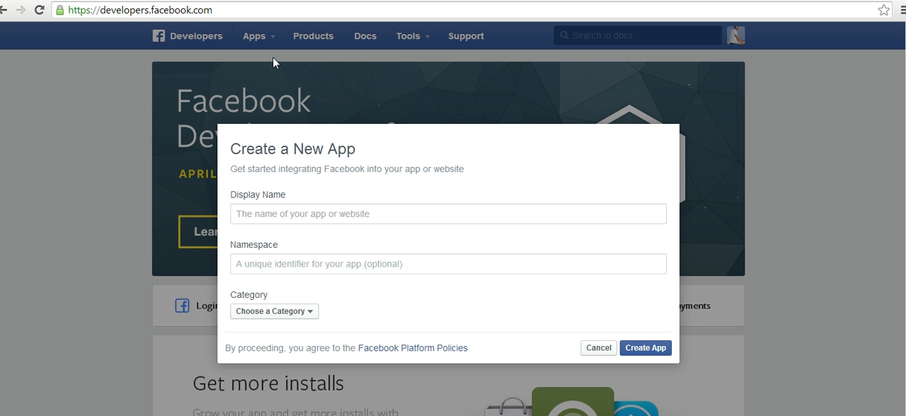
type("Bretts")
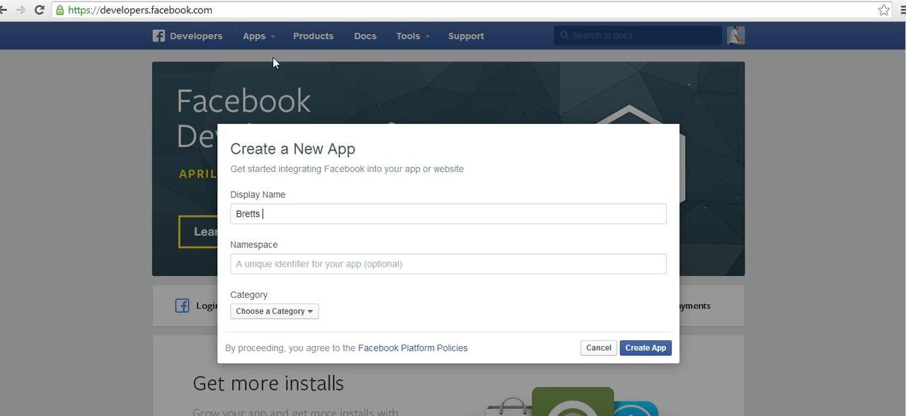
type("Signup")
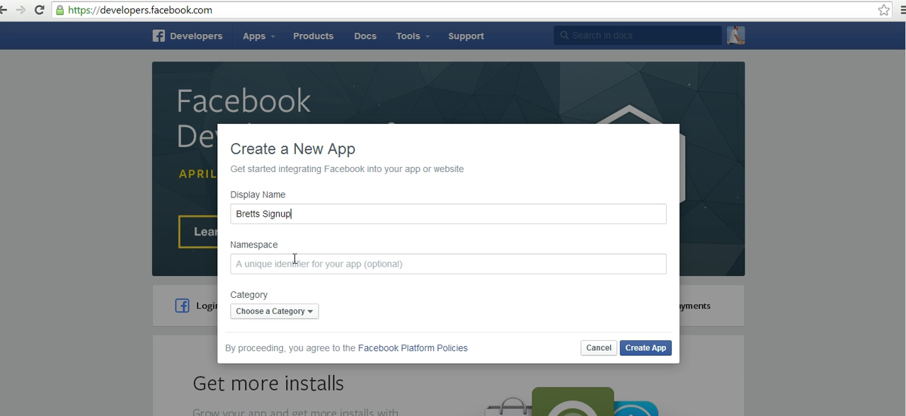
mouse_move(317, 324)
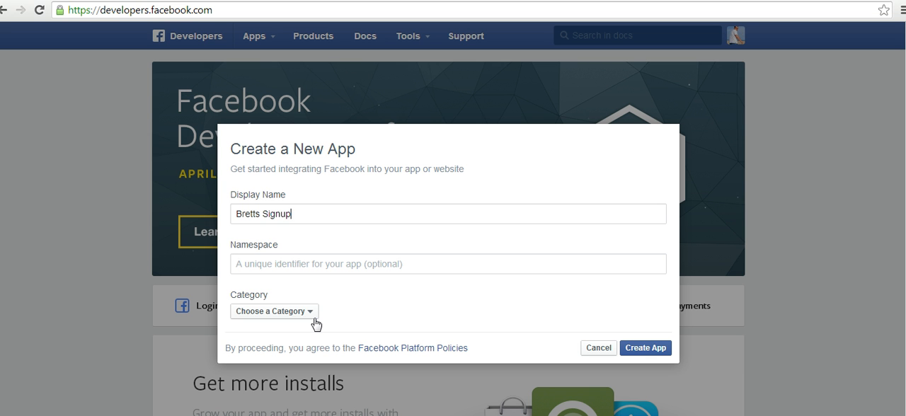
left_click(275, 312)
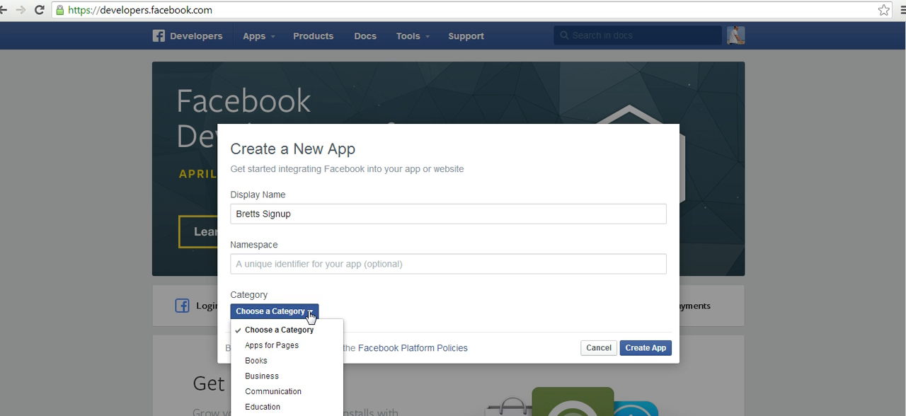
left_click(272, 345)
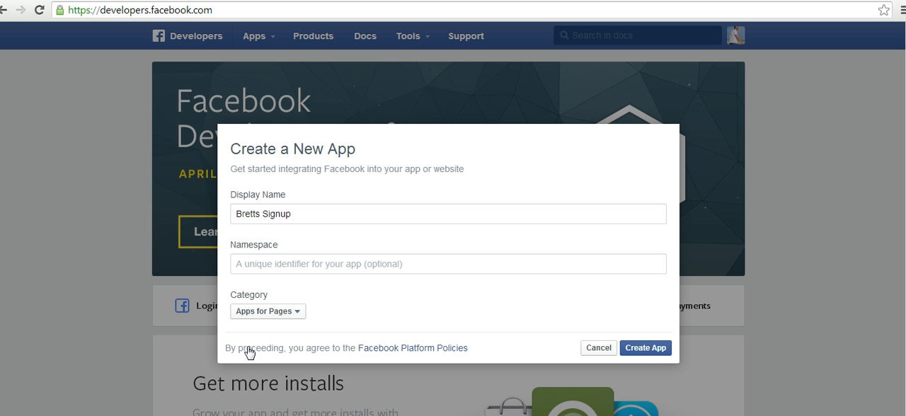
mouse_move(645, 348)
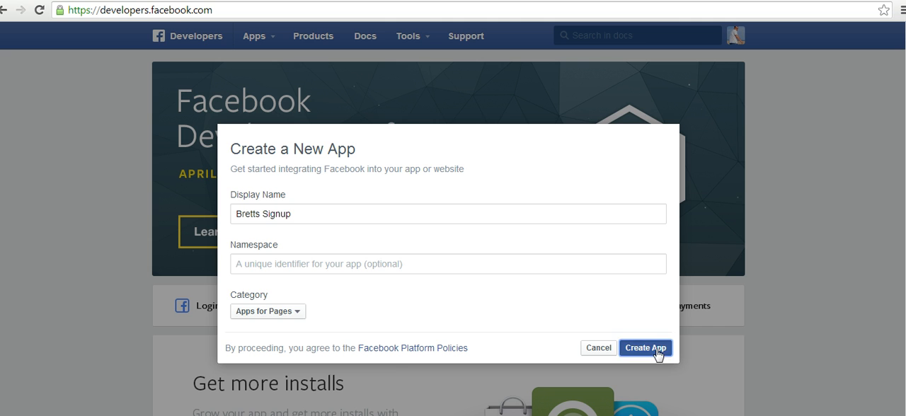
left_click(645, 349)
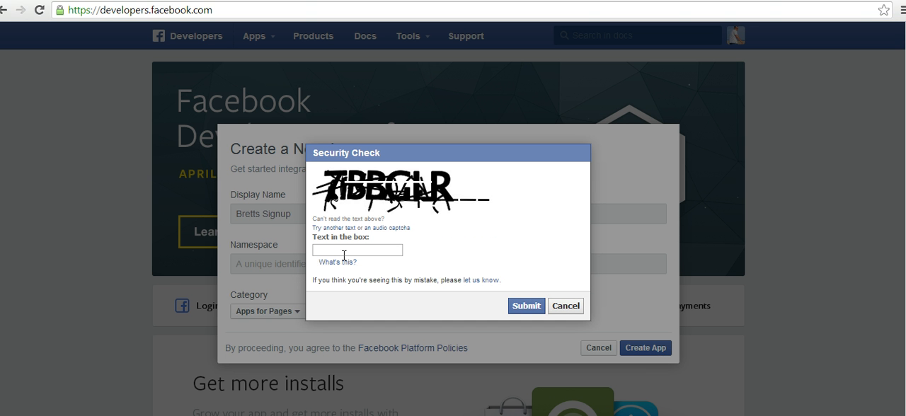
mouse_move(346, 266)
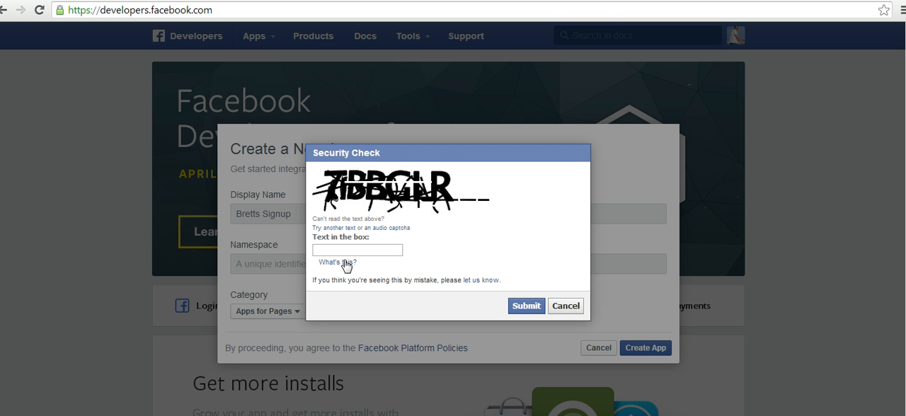
mouse_move(345, 266)
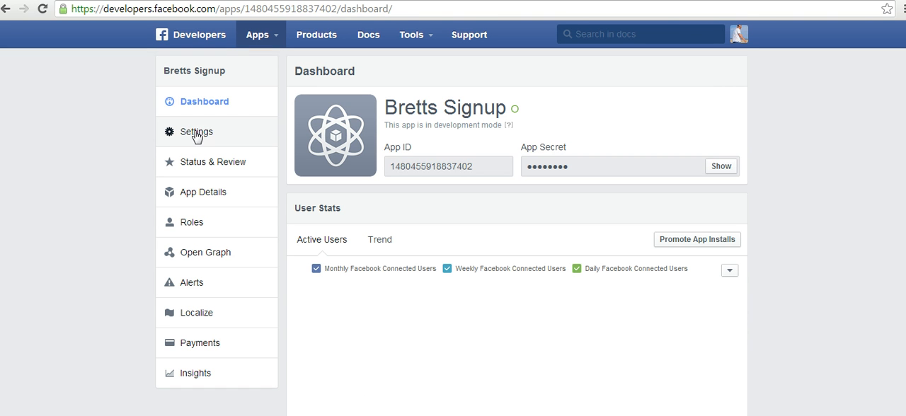
mouse_move(191, 136)
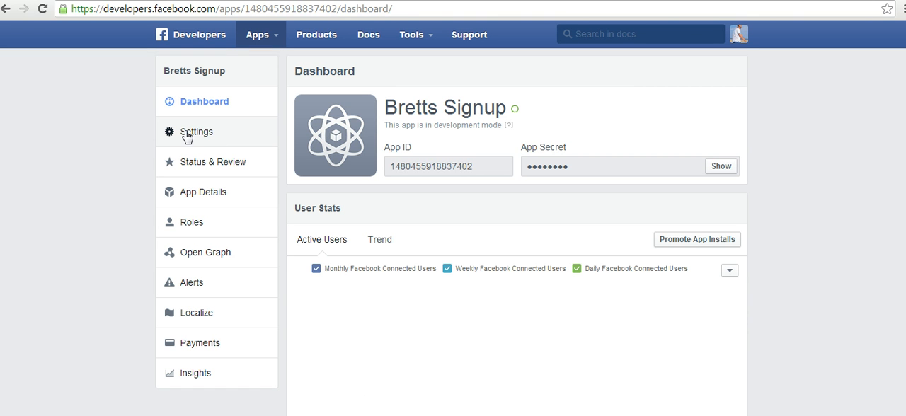
In the app's Settings, enter brettrutecky.com as the App Domain
left_click(195, 131)
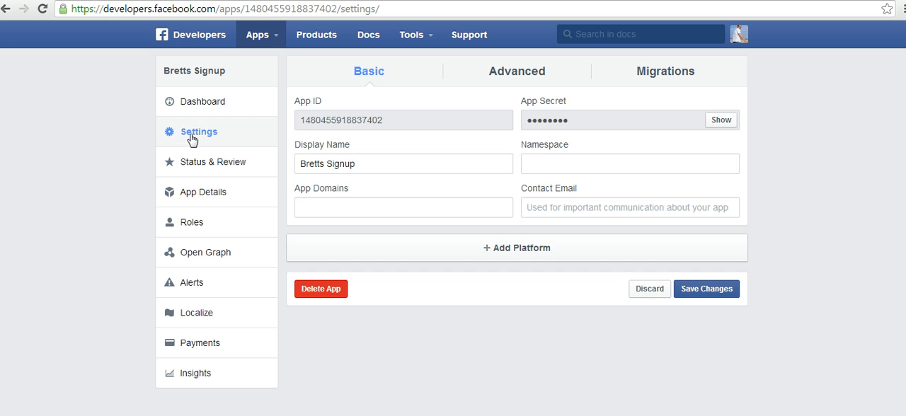
mouse_move(366, 184)
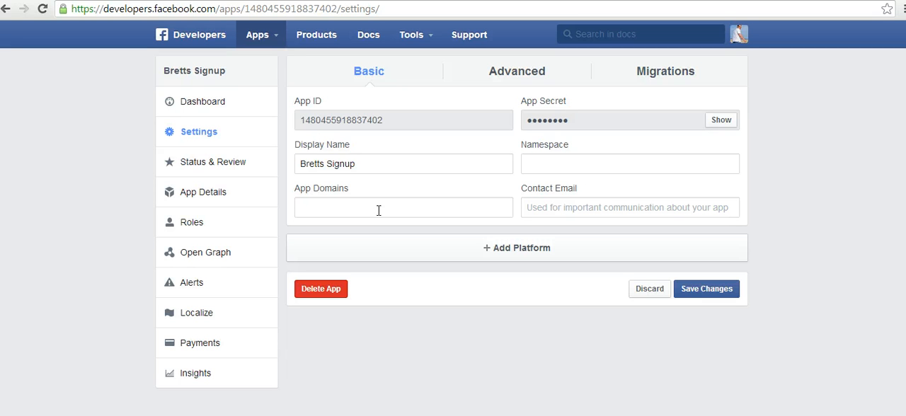
type("br")
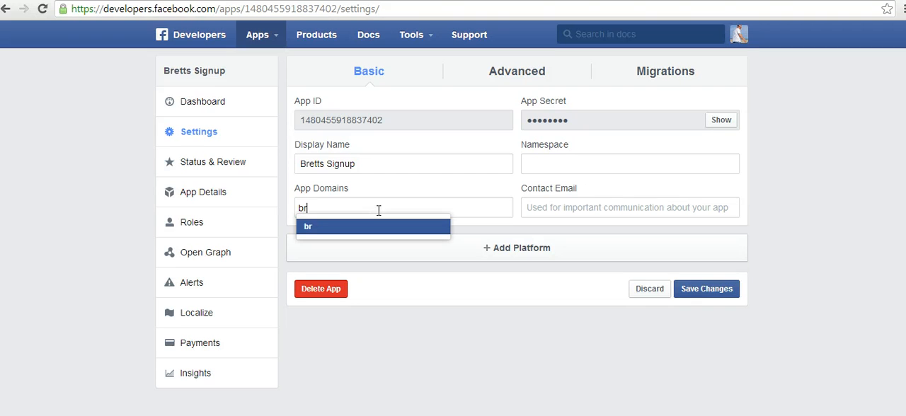
type("ettrutecky.com")
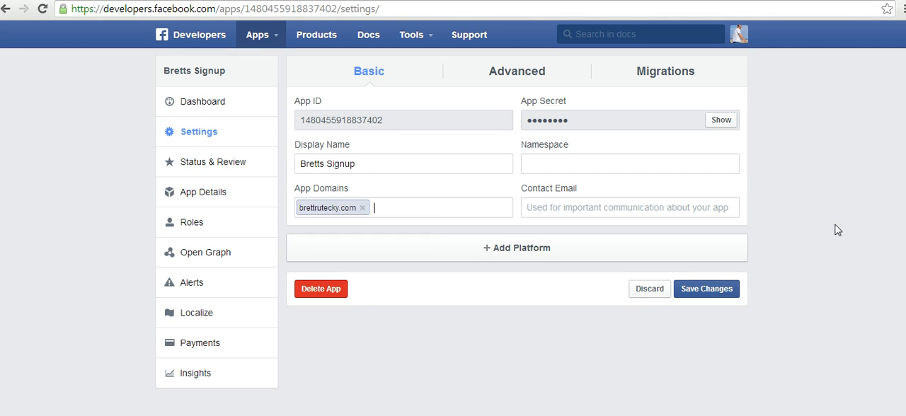
mouse_move(518, 252)
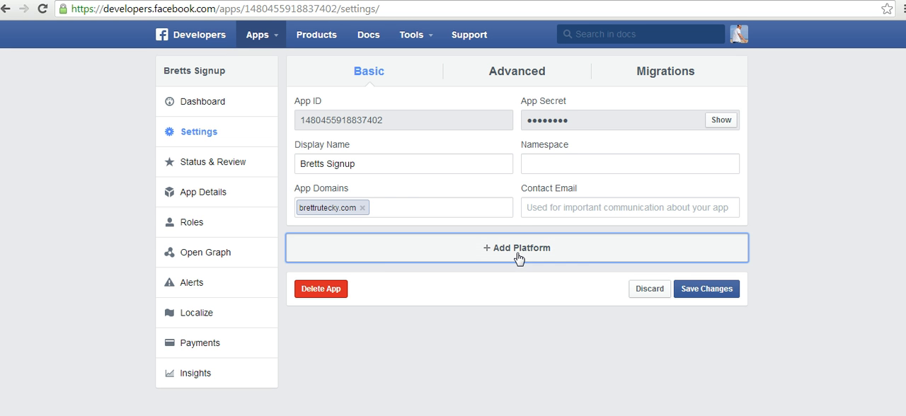
left_click(517, 248)
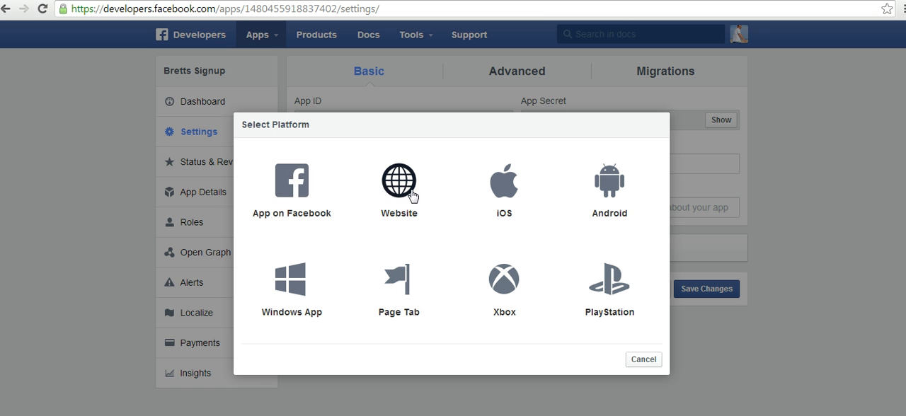
left_click(642, 360)
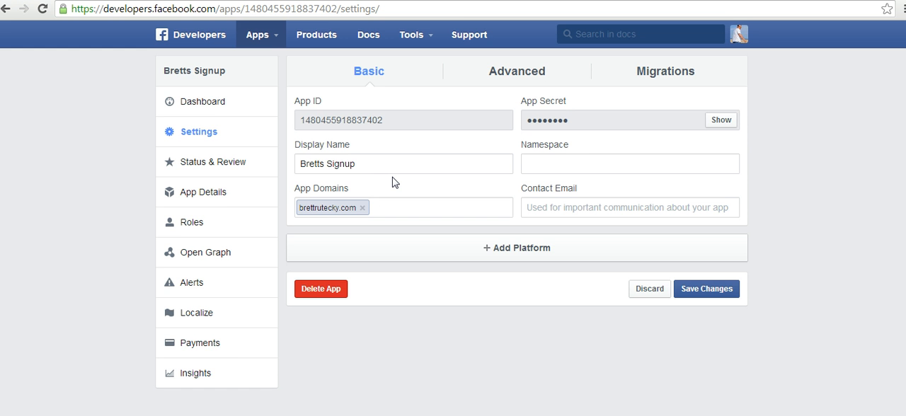
left_click(515, 248)
type("http://www.brettrute")
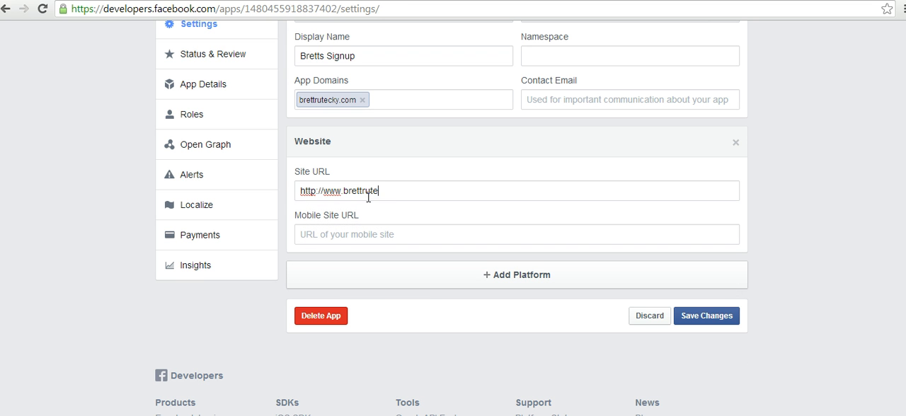
type("cky.com")
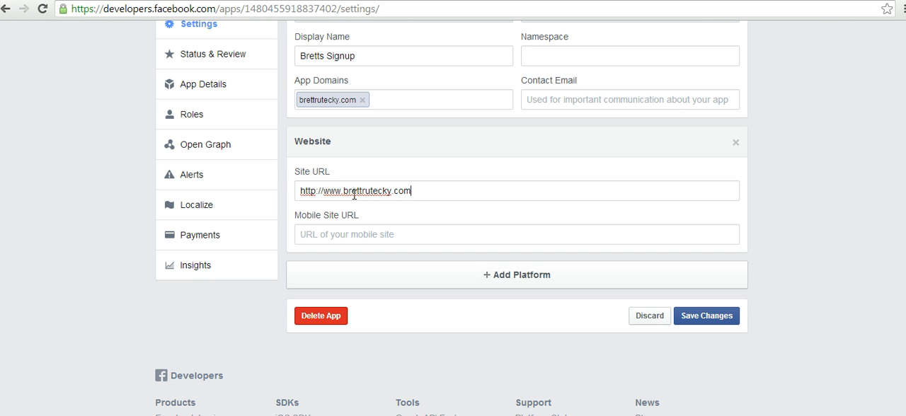
type("/")
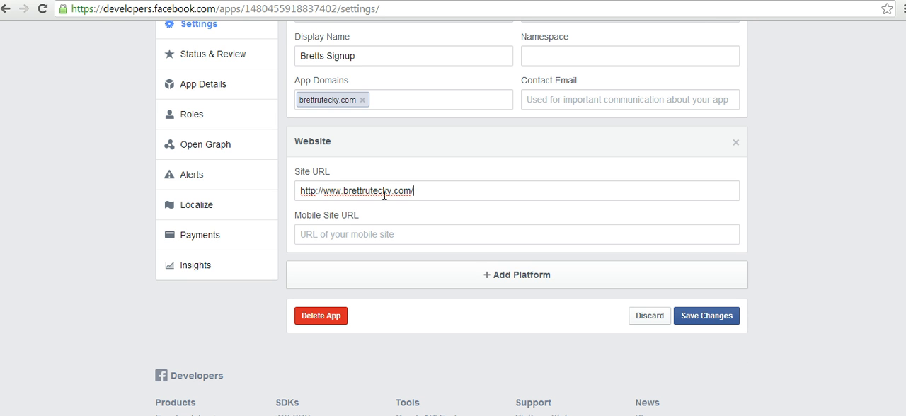
mouse_move(424, 189)
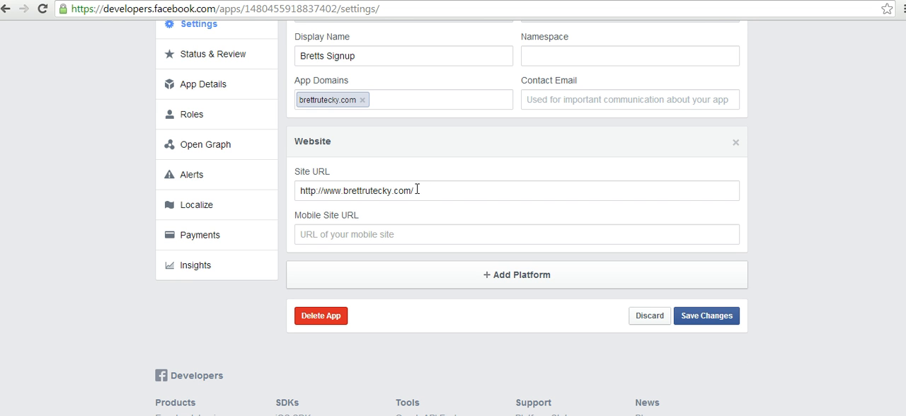
scroll("up", 3)
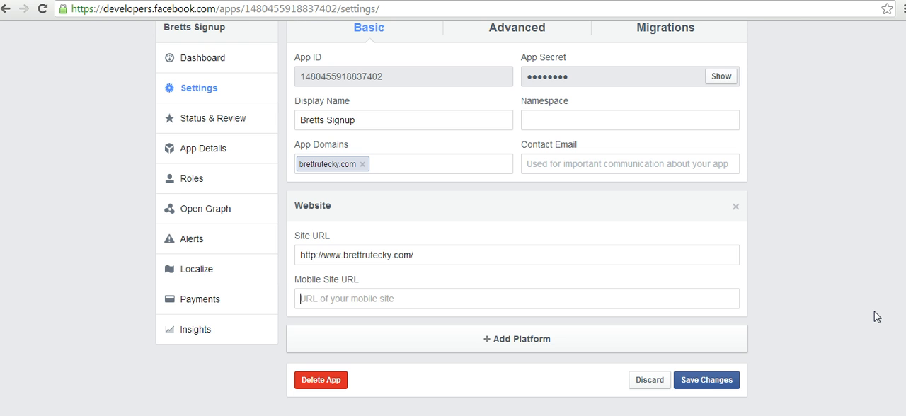
mouse_move(705, 379)
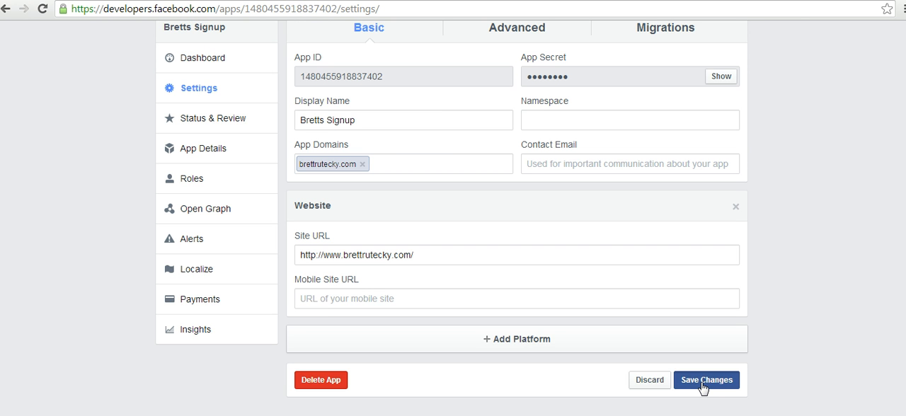
Save the Basic settings with the new domain and website URL
left_click(705, 380)
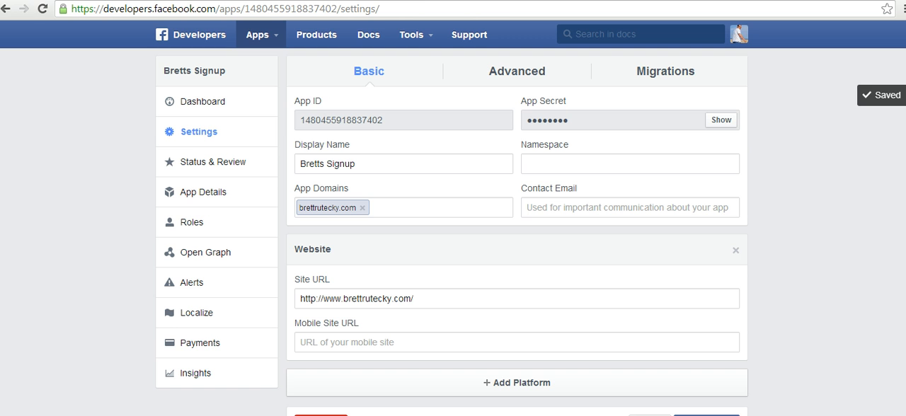
mouse_move(792, 297)
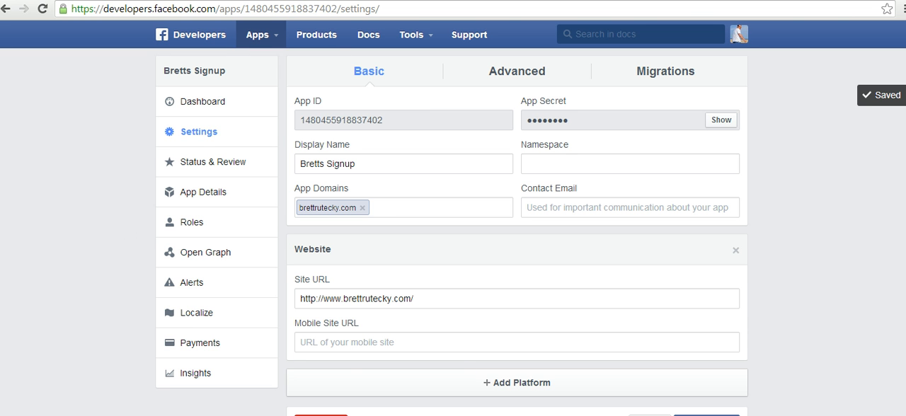
scroll("down", 3)
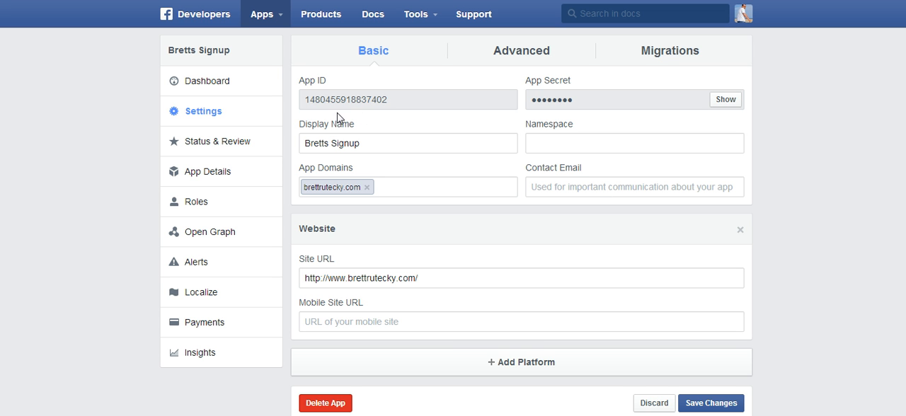
mouse_move(206, 144)
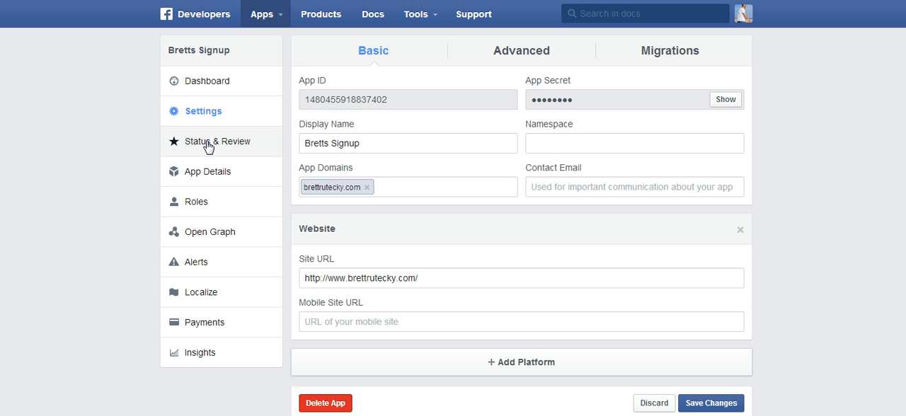
In Status & Review, switch public availability to YES and confirm Make App Public
left_click(221, 141)
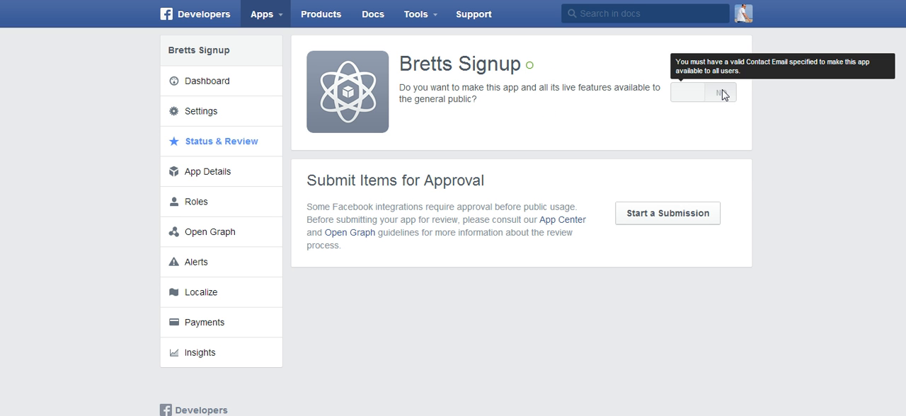
mouse_move(717, 121)
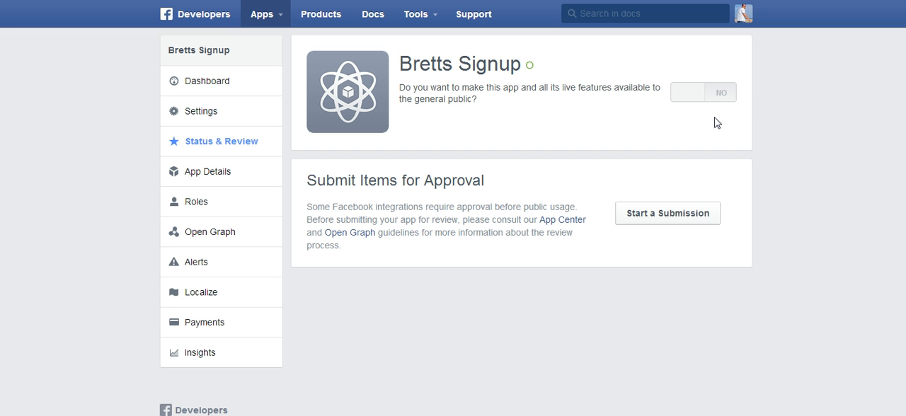
mouse_move(777, 106)
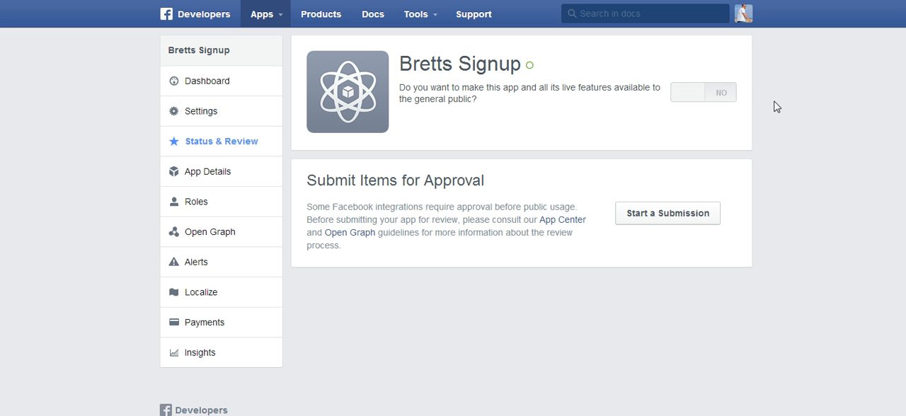
mouse_move(726, 96)
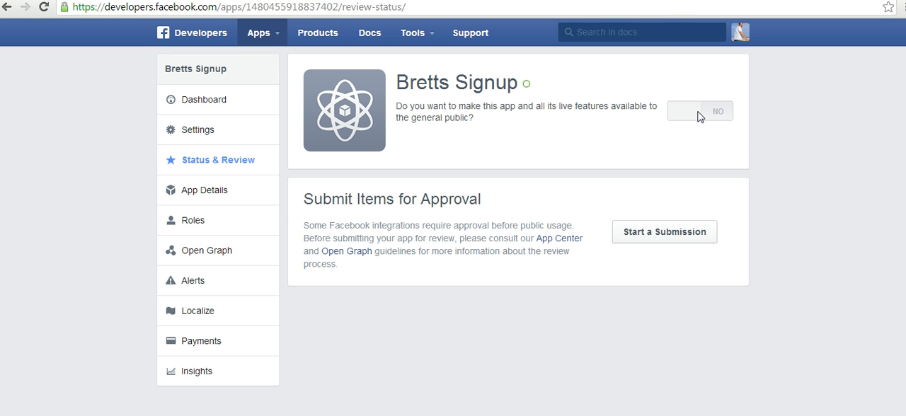
mouse_move(260, 349)
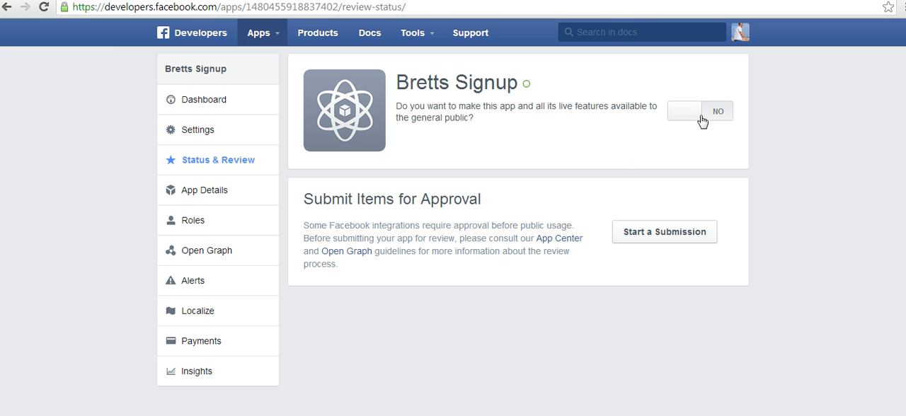
left_click(699, 111)
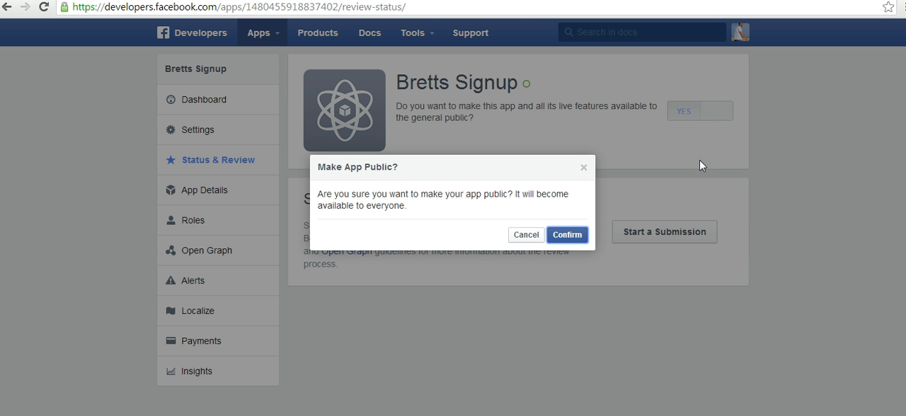
mouse_move(586, 270)
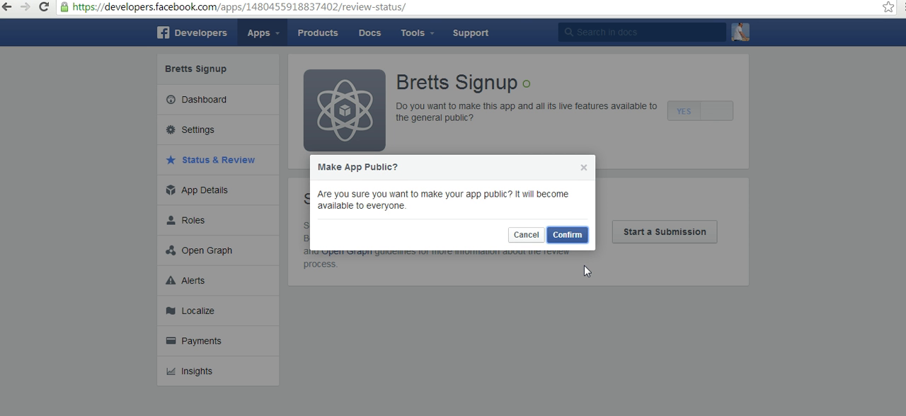
mouse_move(583, 247)
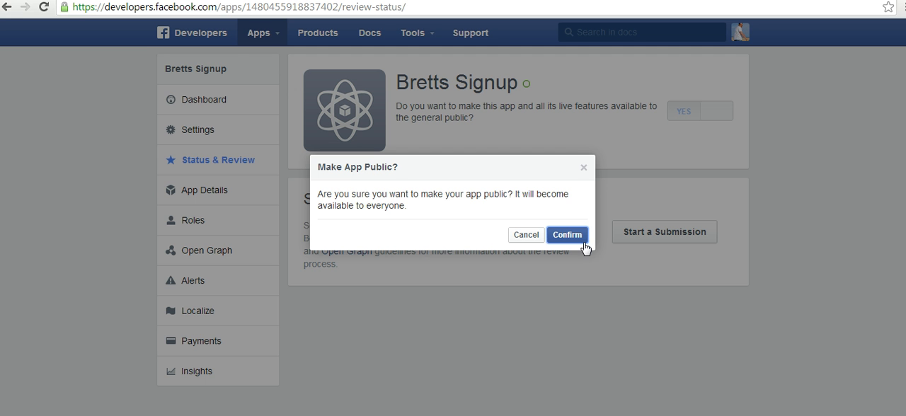
left_click(566, 235)
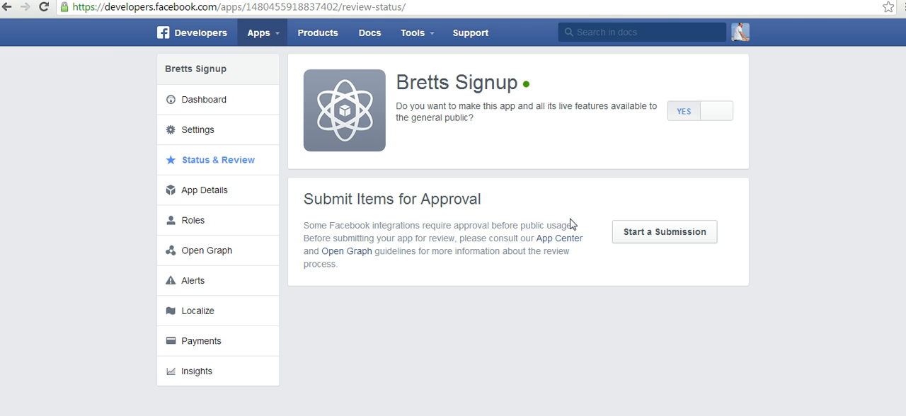
Return to the Dashboard and reveal the App Secret next to the App ID
left_click(203, 99)
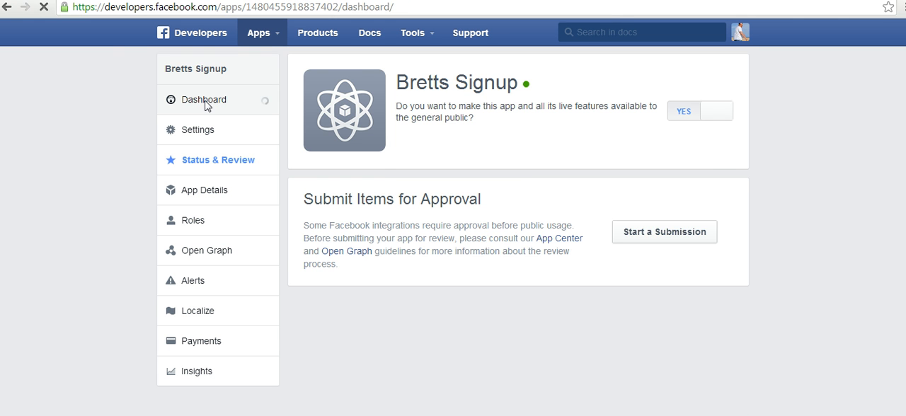
left_click(203, 99)
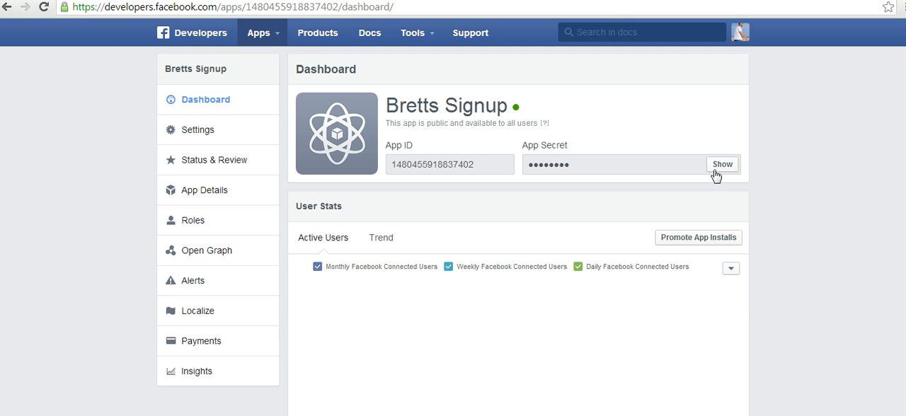
left_click(722, 165)
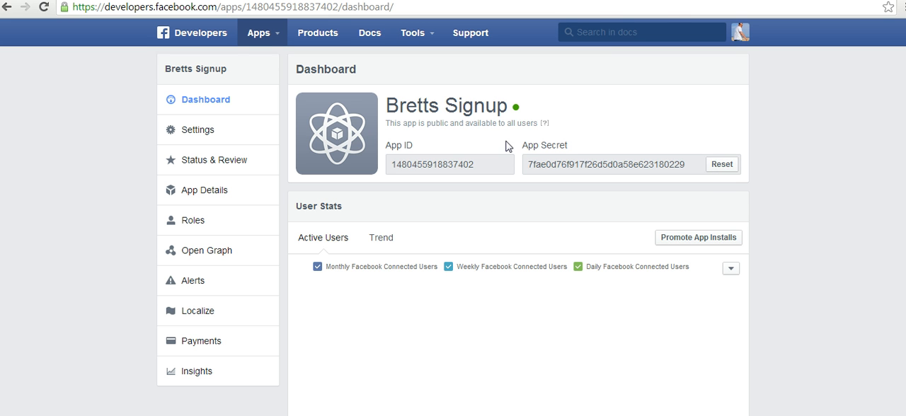